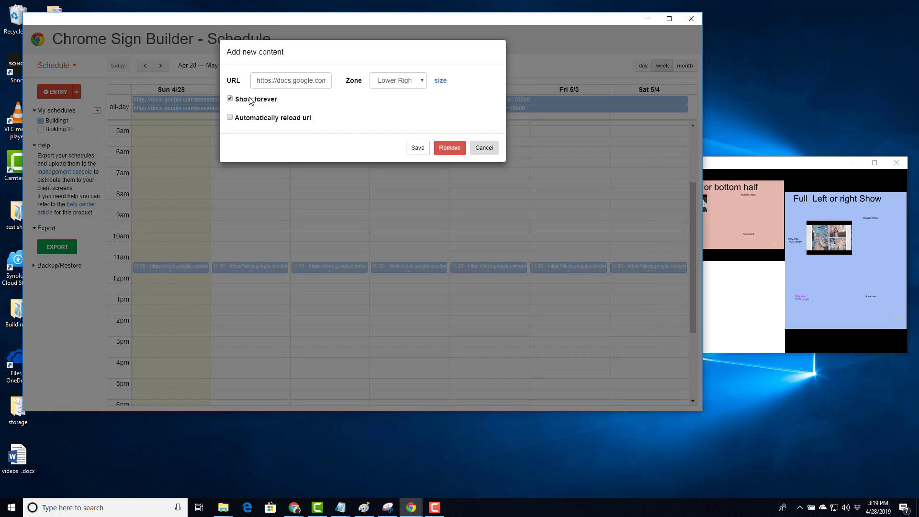
# Step: Cancel the Add new content dialog, returning to the week schedule view
pyautogui.click(397, 80)
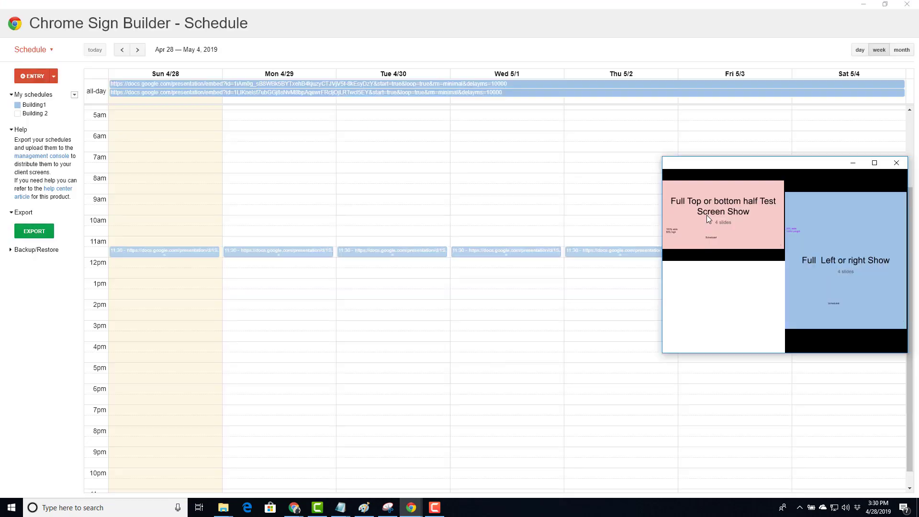
pyautogui.moveTo(849, 229)
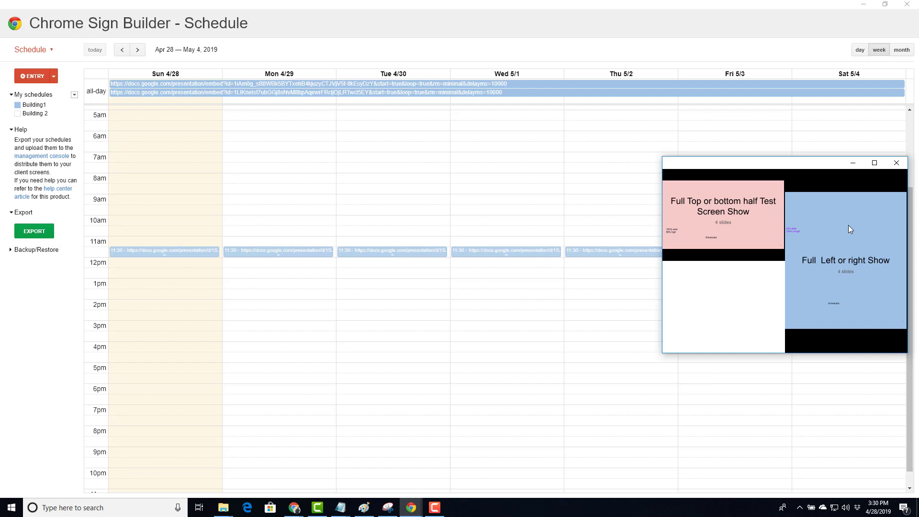
pyautogui.moveTo(743, 322)
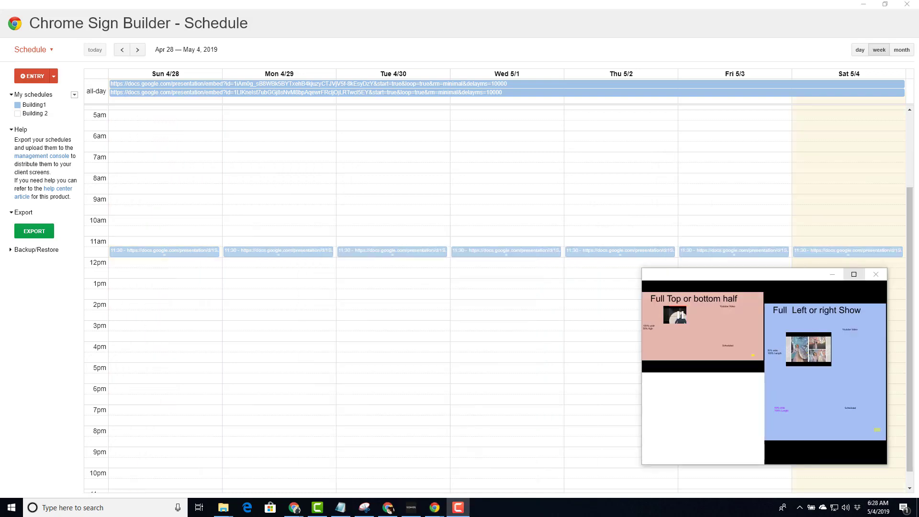
# Step: Check the upper-left all-day entry's 50% × 50% zone size and cancel without saving
pyautogui.click(170, 88)
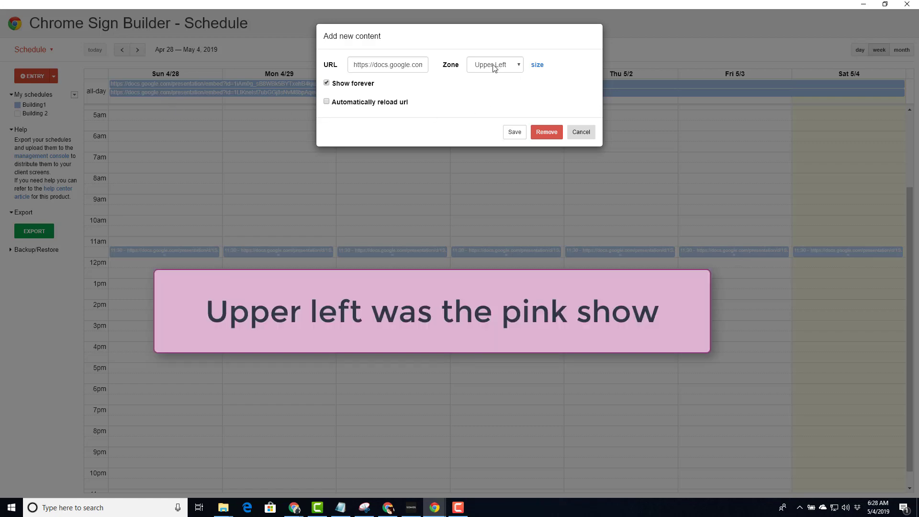
pyautogui.click(536, 64)
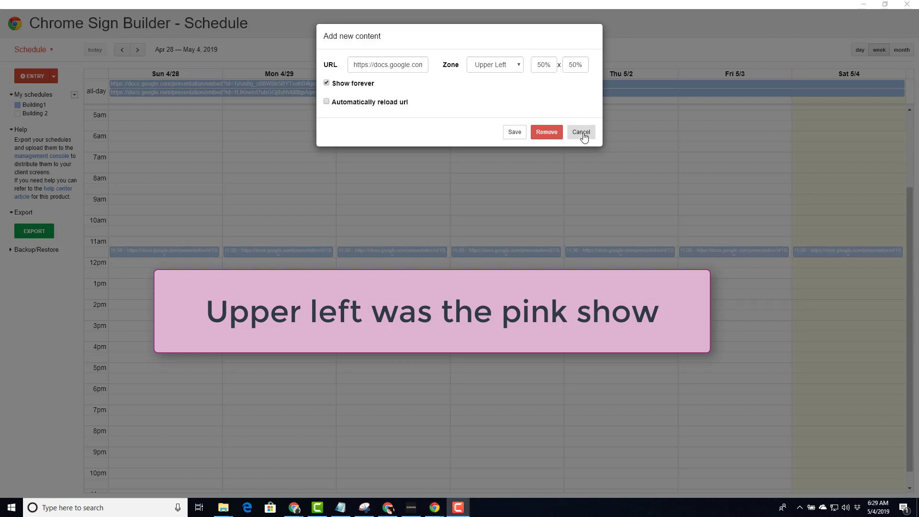
pyautogui.click(580, 131)
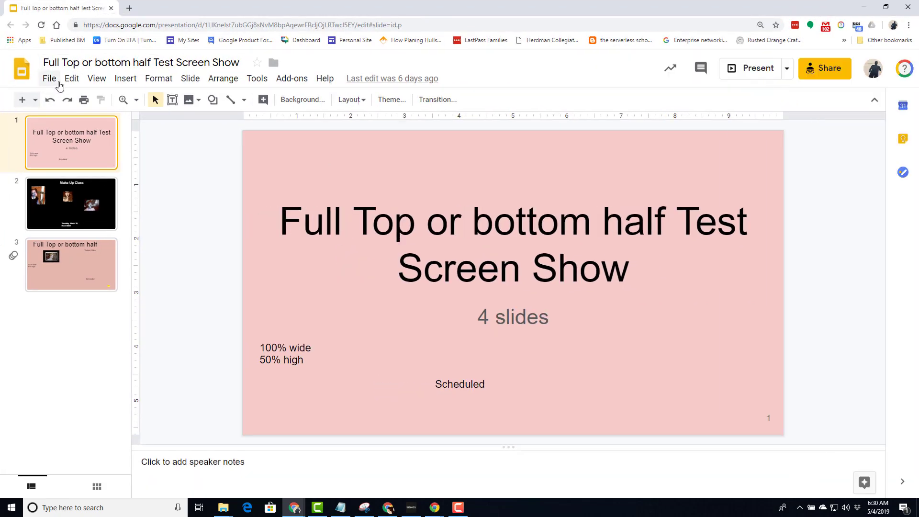
# Step: Read the page setup as Custom 960 × 540 pixels and cancel, leaving it unchanged
pyautogui.click(49, 77)
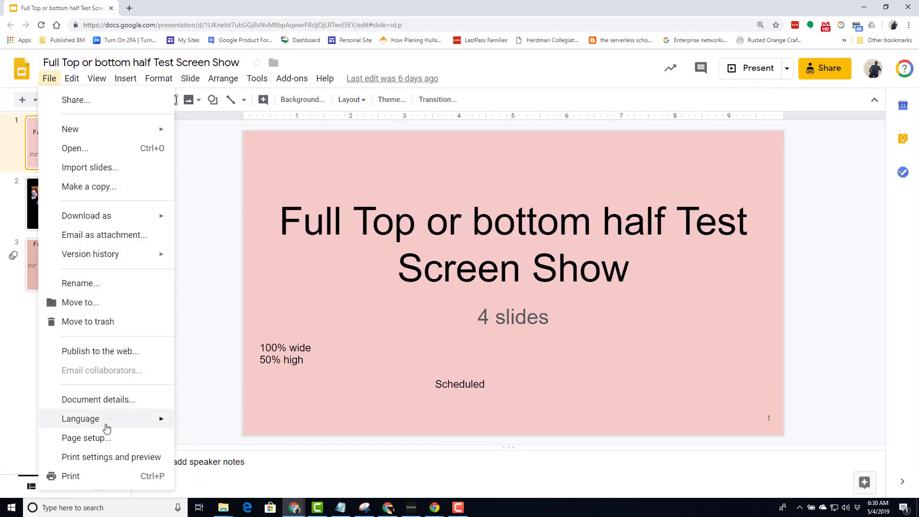
pyautogui.click(86, 438)
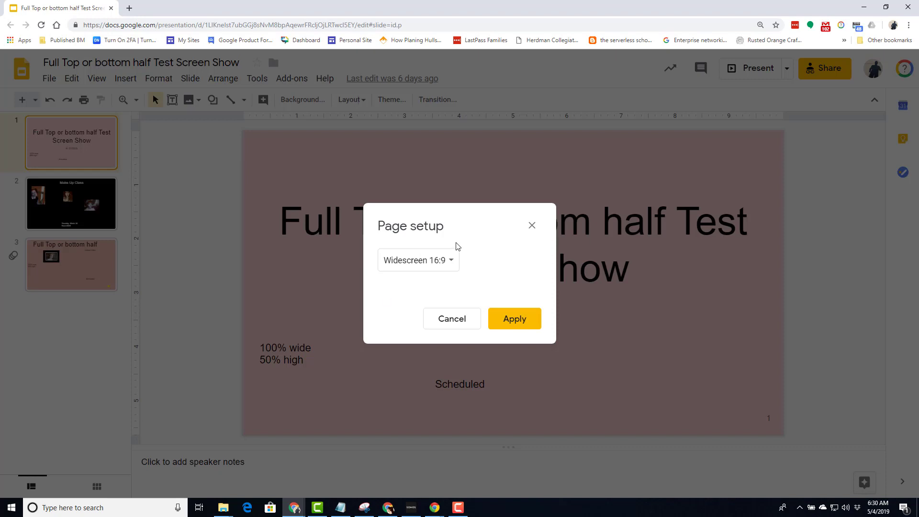
pyautogui.moveTo(418, 260)
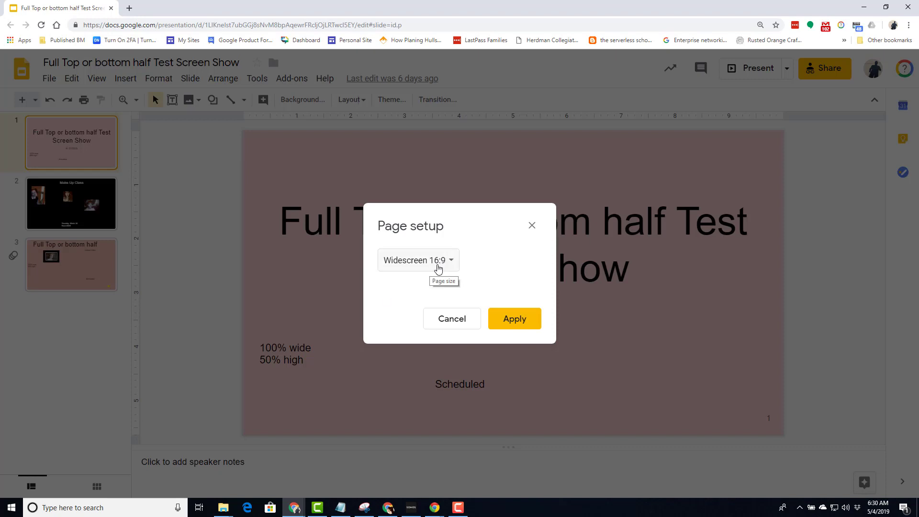
pyautogui.moveTo(455, 262)
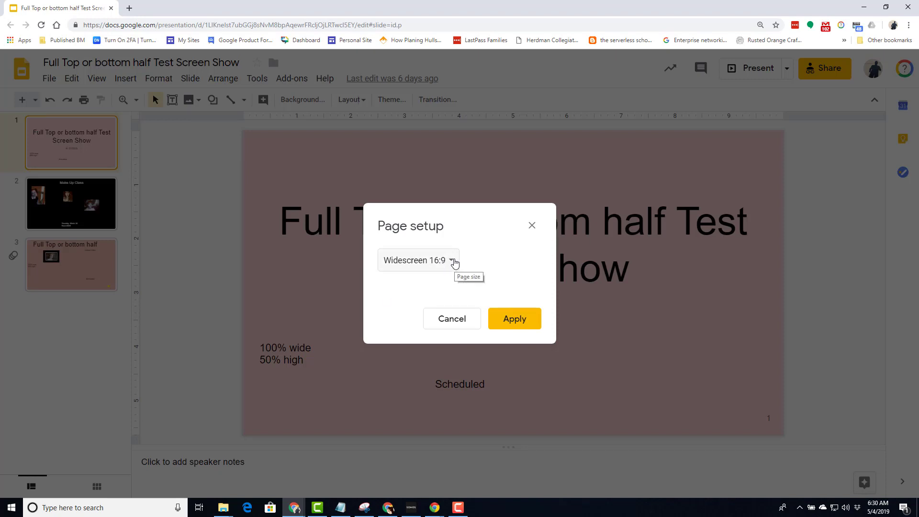
pyautogui.click(417, 260)
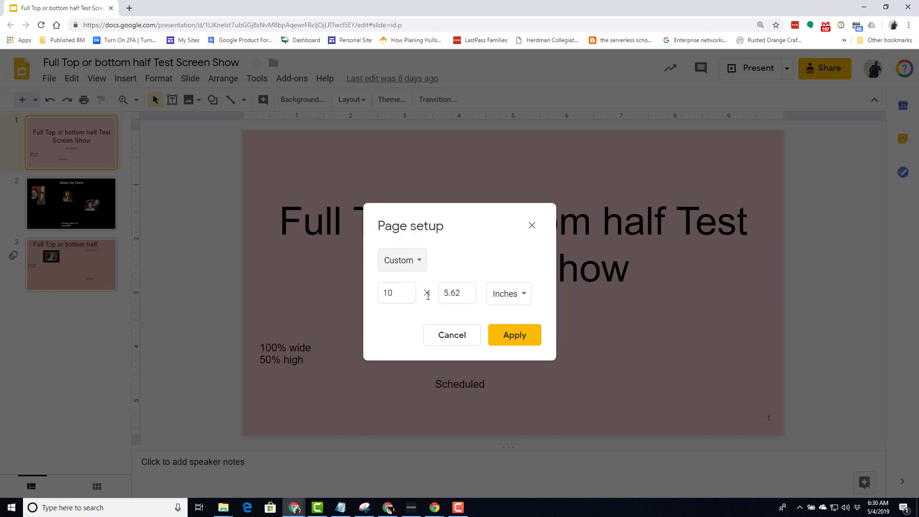
pyautogui.click(507, 293)
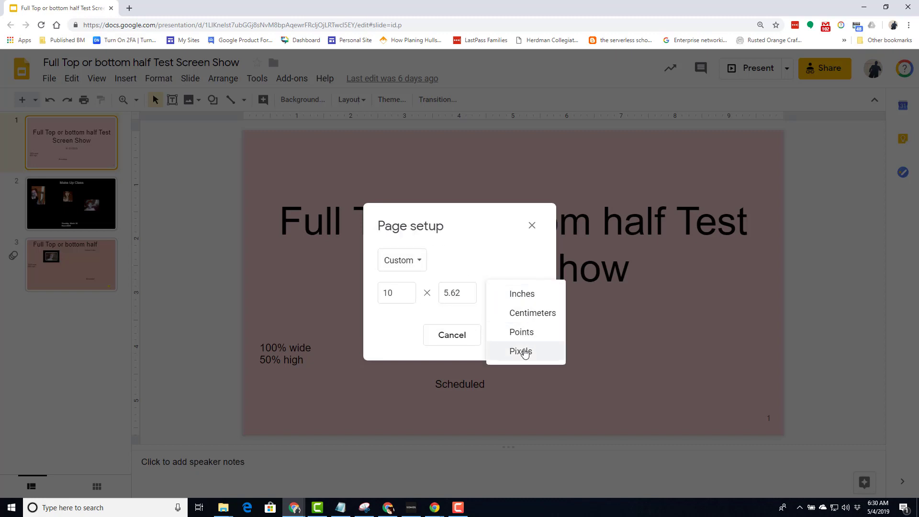
pyautogui.click(521, 351)
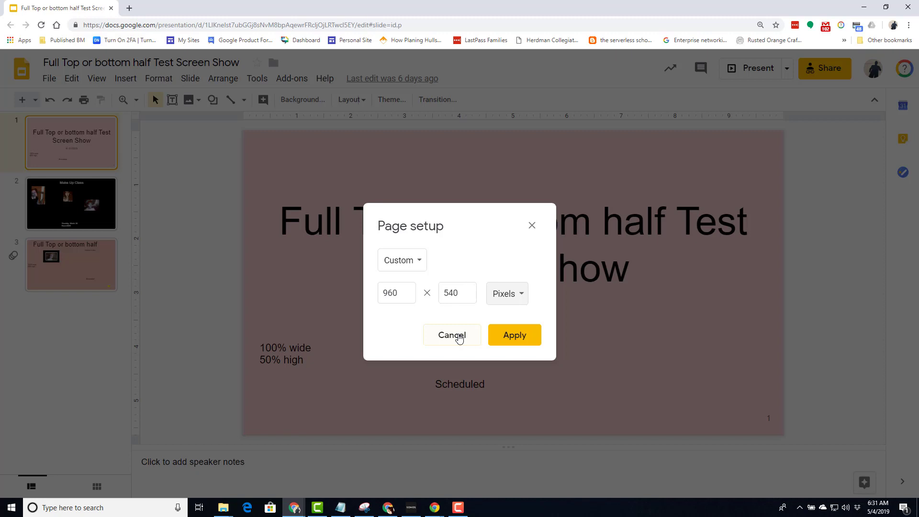
pyautogui.click(451, 334)
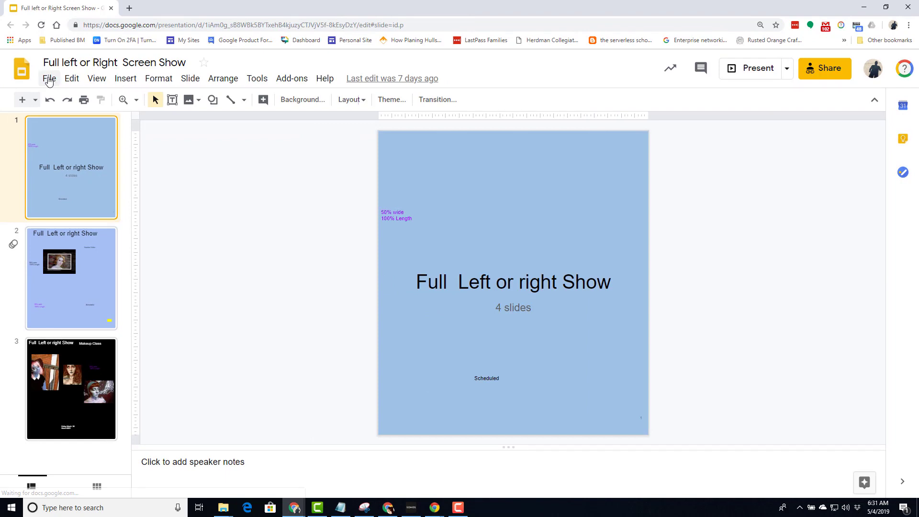
# Step: Switch page setup units from inches to pixels to read 960 × 1080, focusing the height field
pyautogui.click(49, 77)
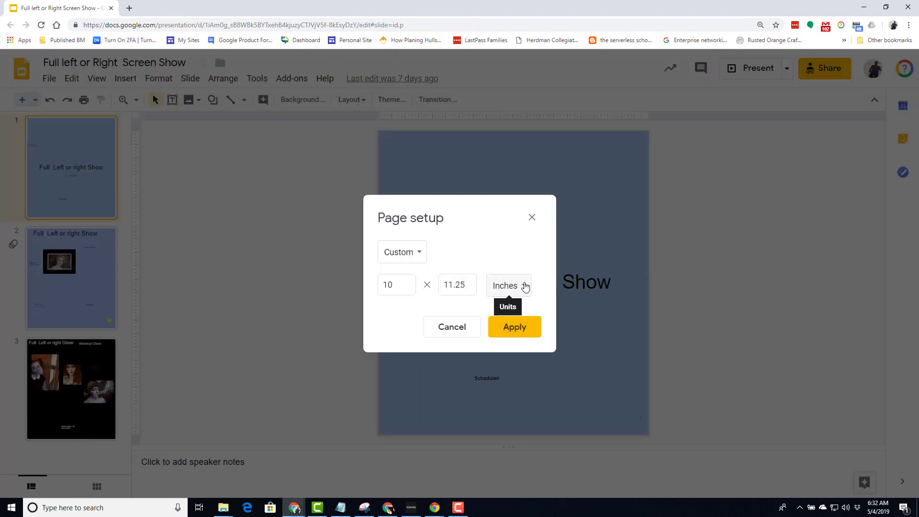
pyautogui.click(506, 285)
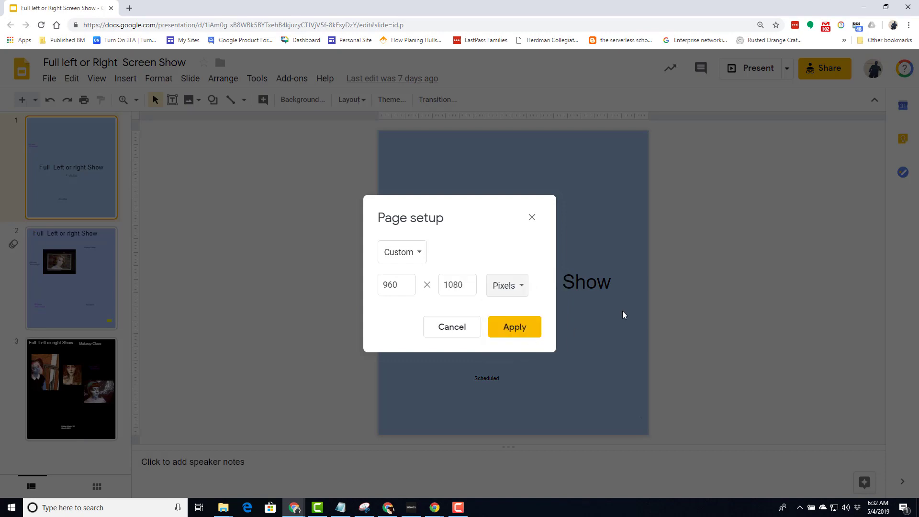
pyautogui.click(396, 285)
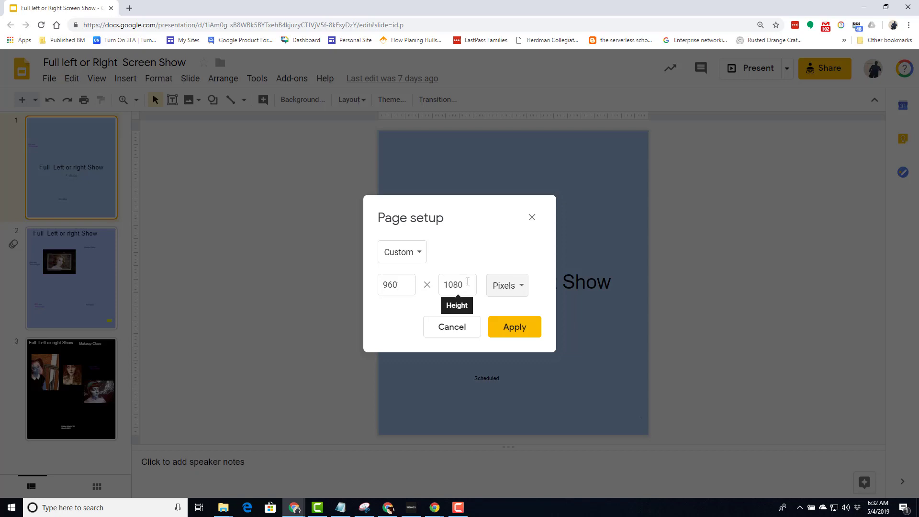
pyautogui.click(513, 327)
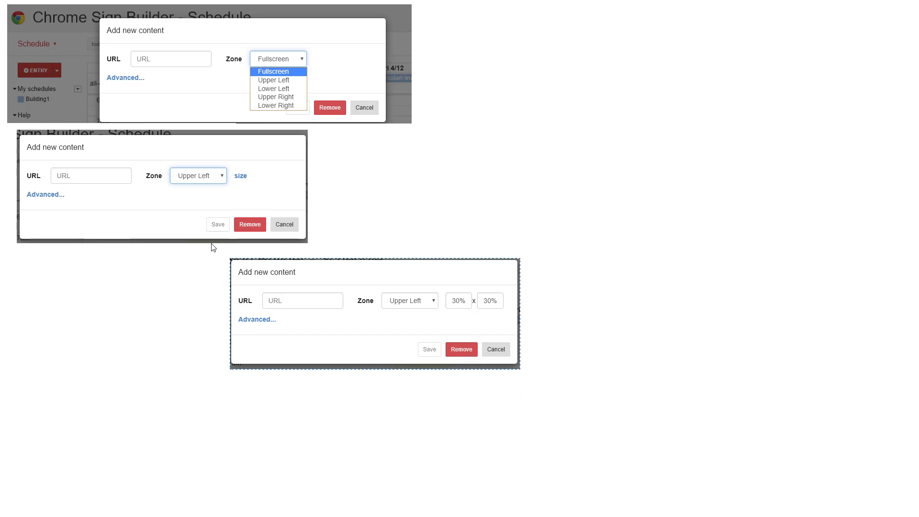
pyautogui.moveTo(517, 318)
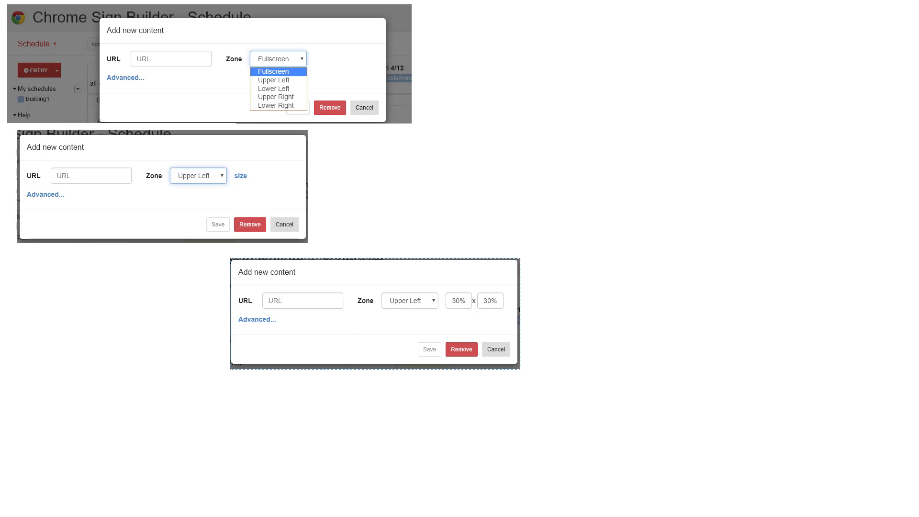
pyautogui.moveTo(887, 404)
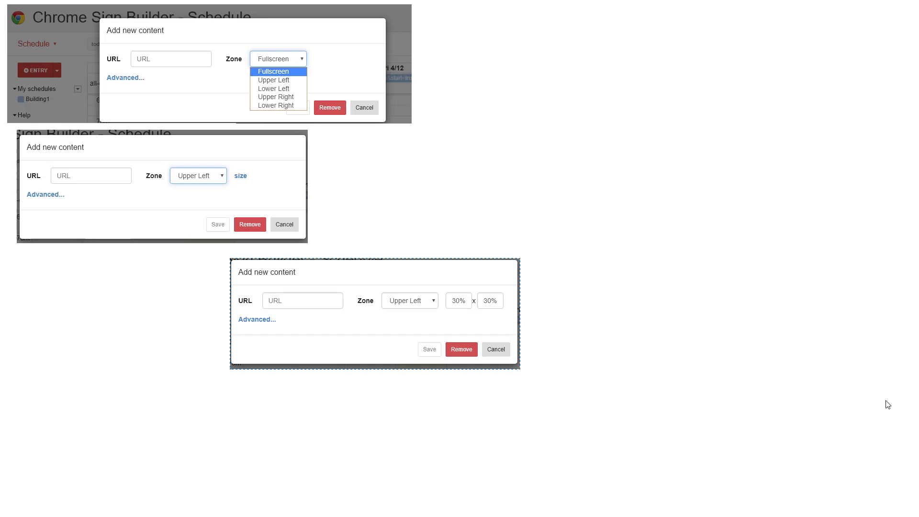